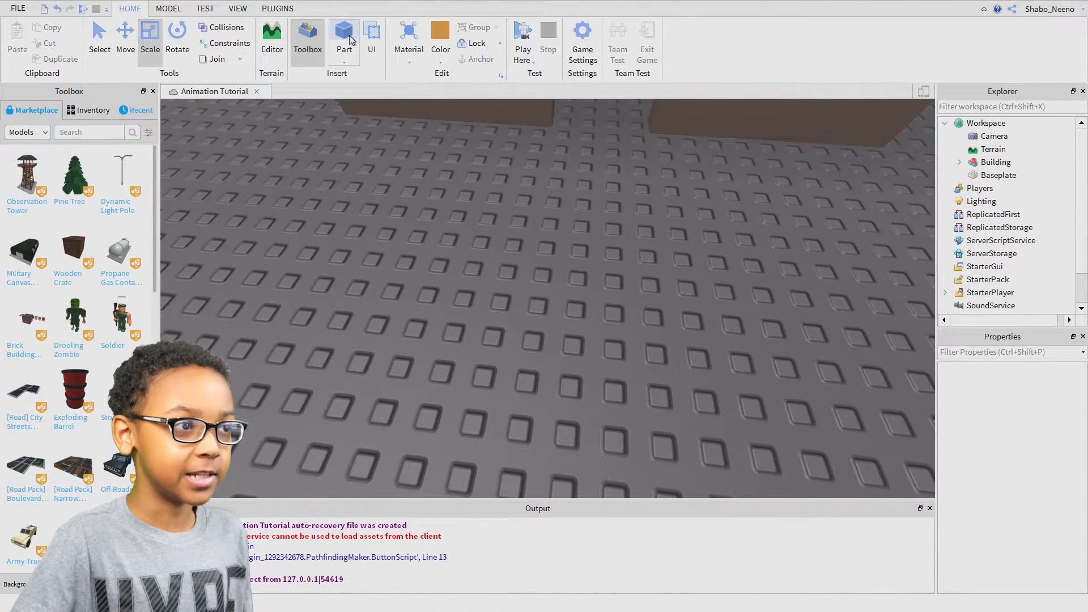
Step: Insert a block part from the Home tab to shape into a door against the wall
{"action": "left_click", "coordinate": [343, 38]}
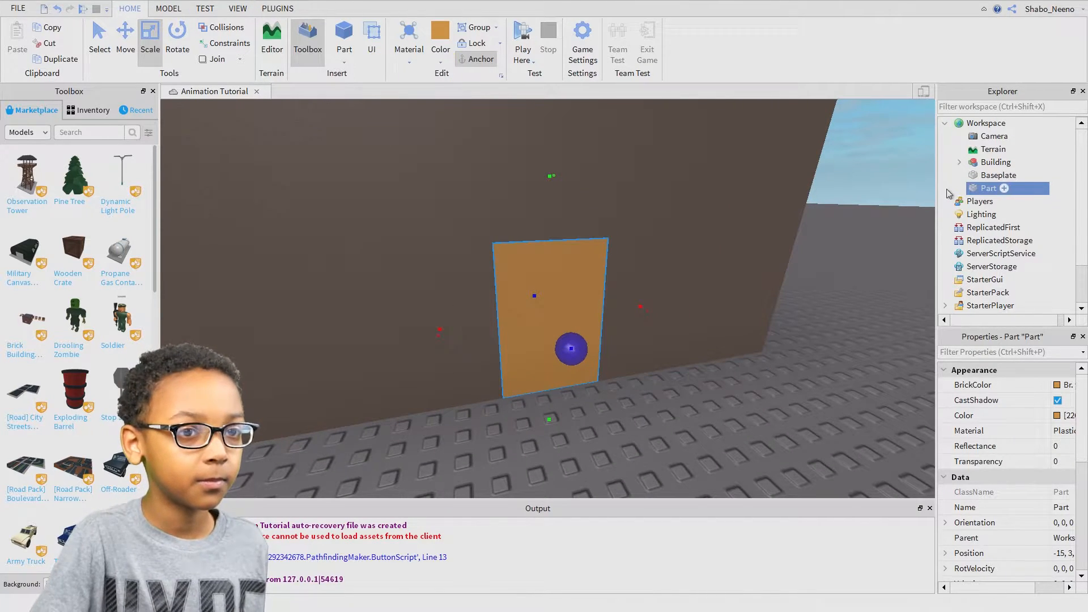
Step: Add a Script to the door part and create a sideways copy named Fake
{"action": "right_click", "coordinate": [986, 188]}
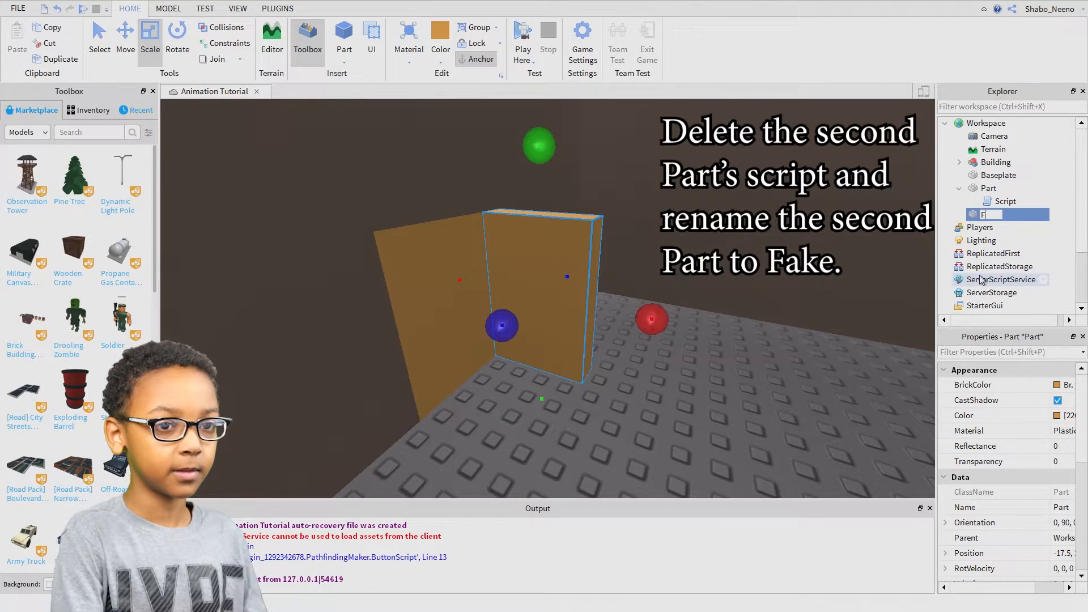
{"action": "type", "text": "Fake"}
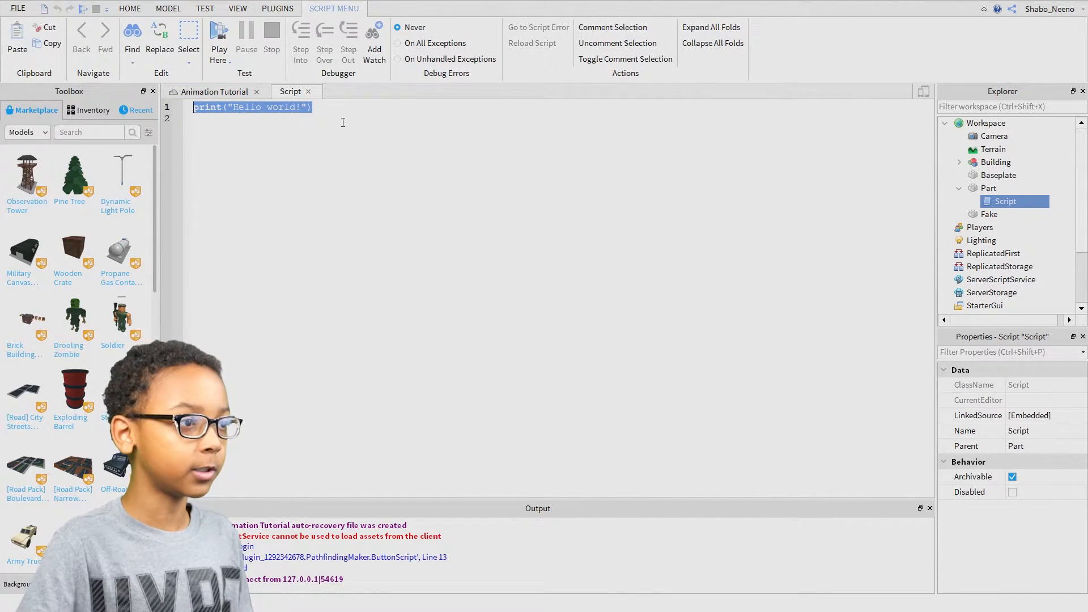
Step: Type script.Parent.Touched:Connect(function(hit) with an if hit.Name == "Head" then check
{"action": "type", "text": "script."}
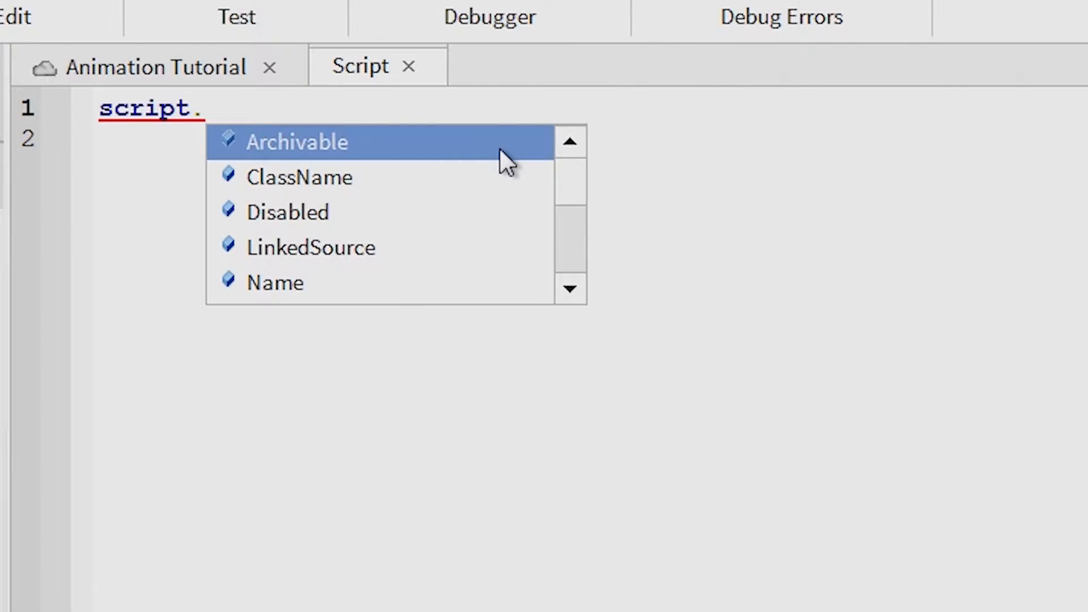
{"action": "type", "text": "Parent."}
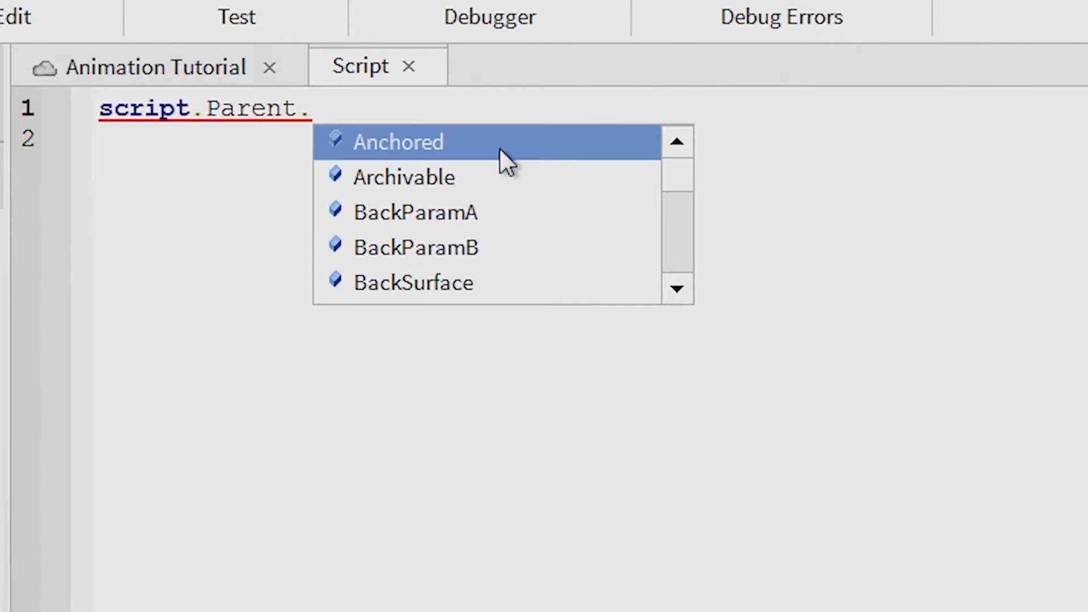
{"action": "type", "text": "Touched"}
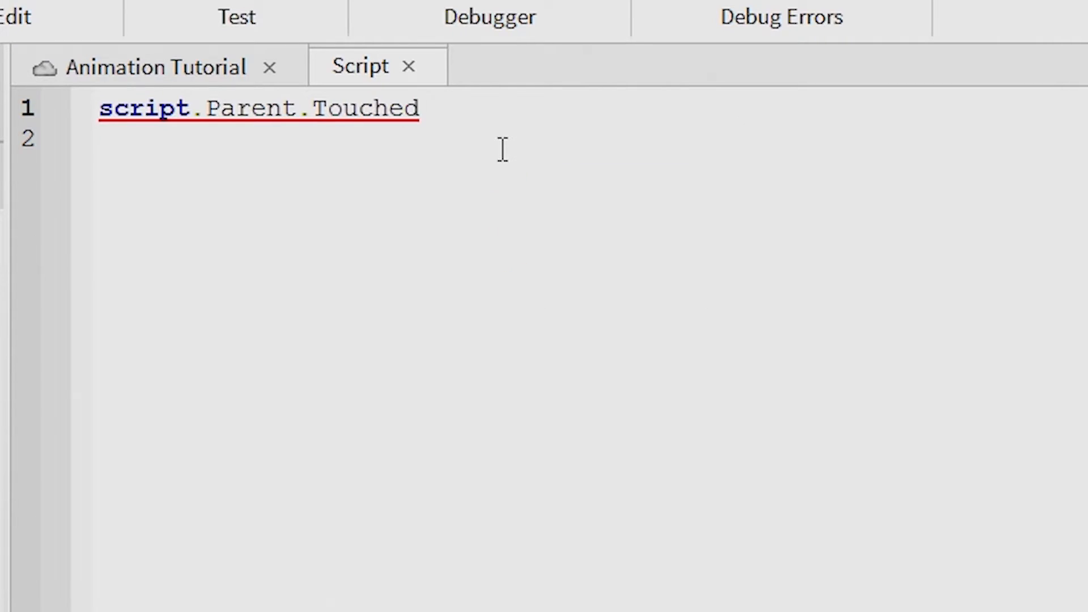
{"action": "type", "text": ":Connect(function"}
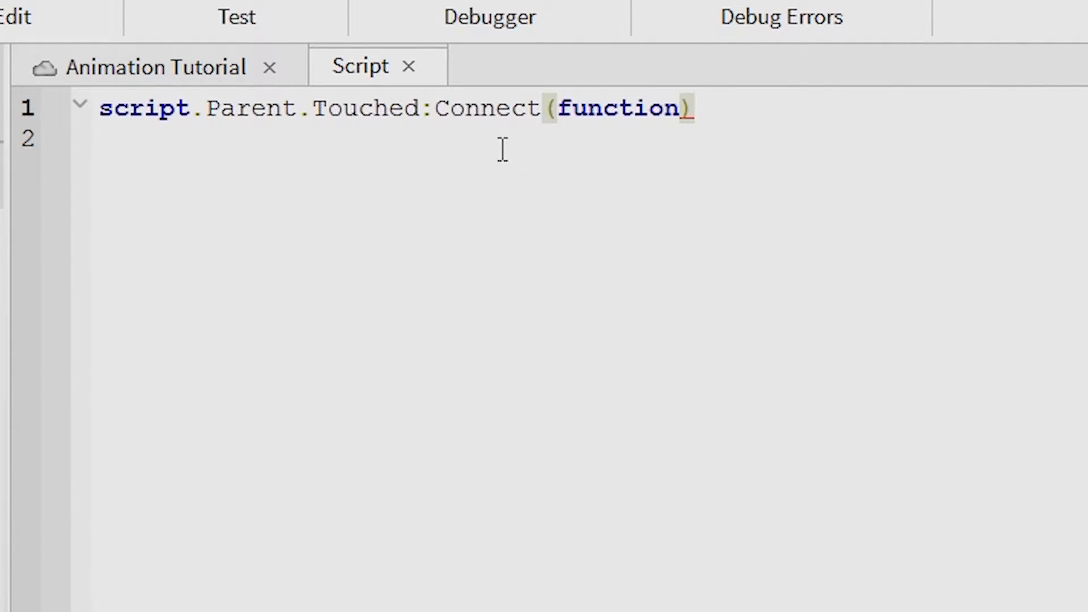
{"action": "type", "text": "hit"}
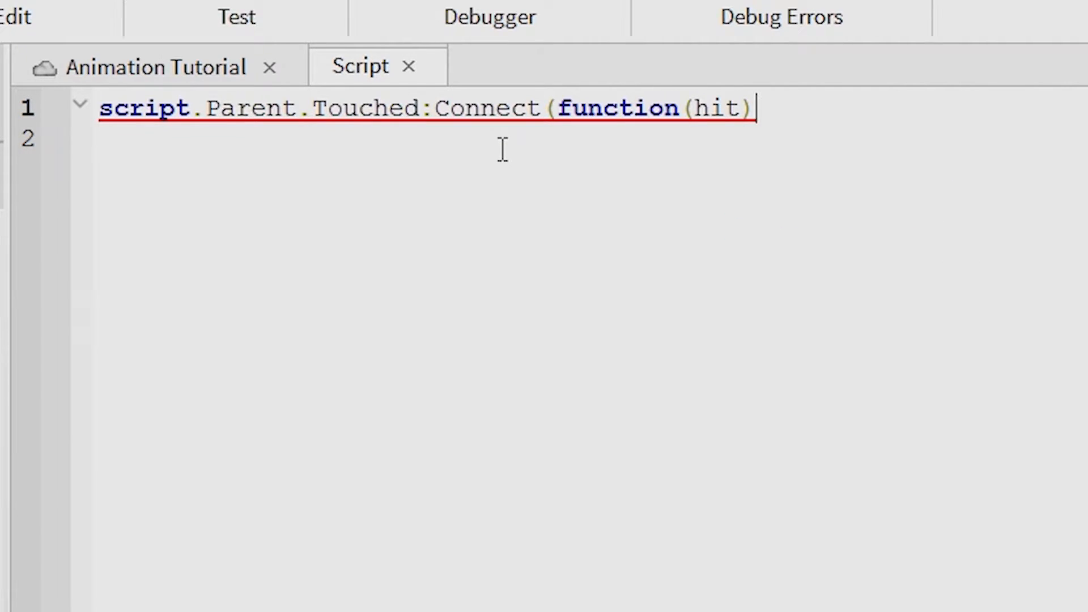
{"action": "type", "text": "i"}
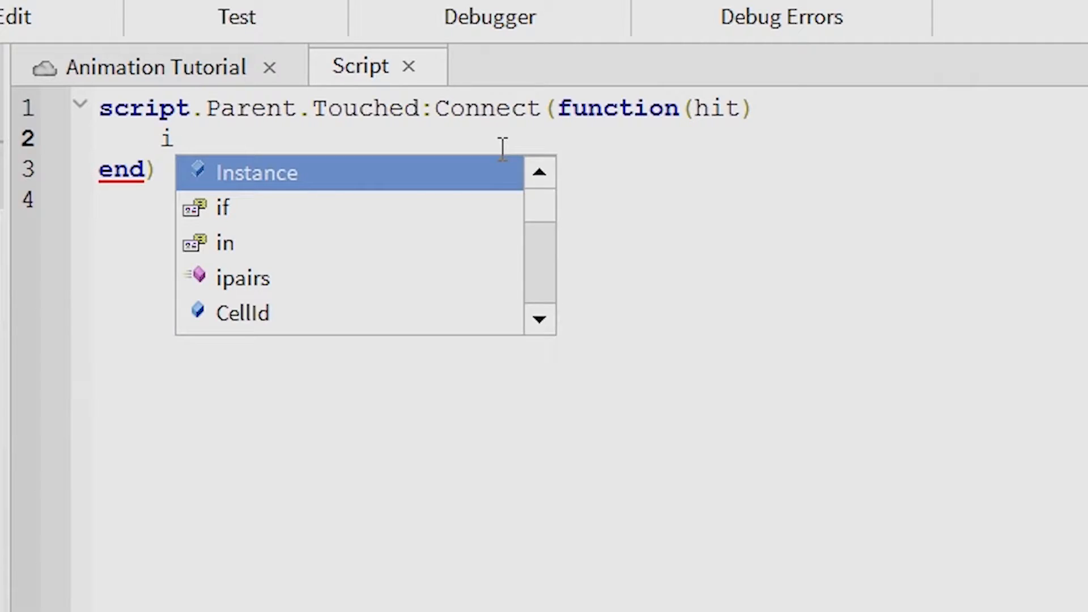
{"action": "type", "text": "f hit"}
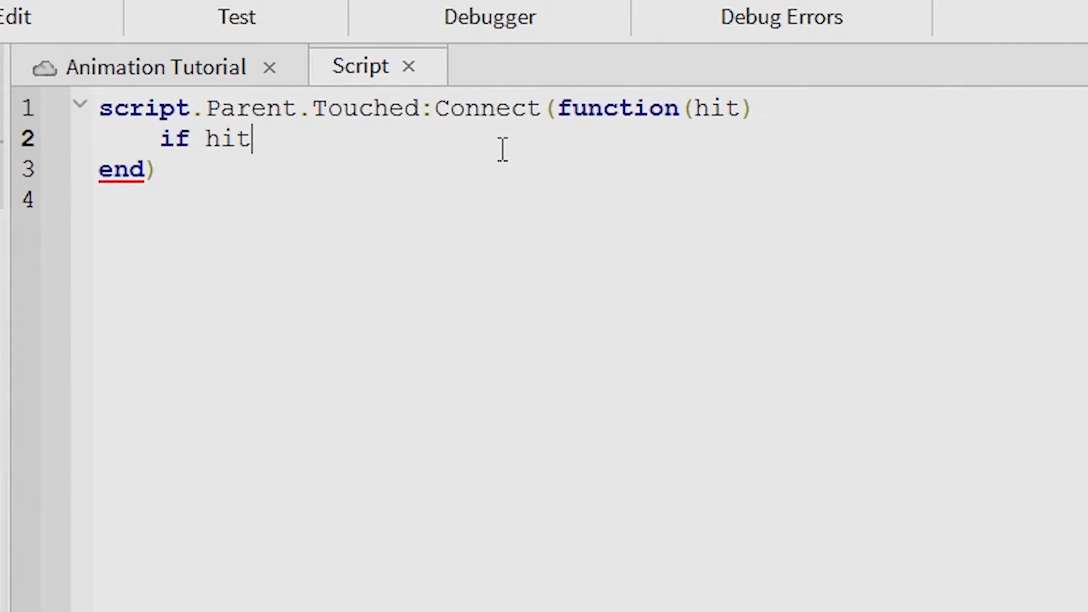
{"action": "type", "text": ".Name"}
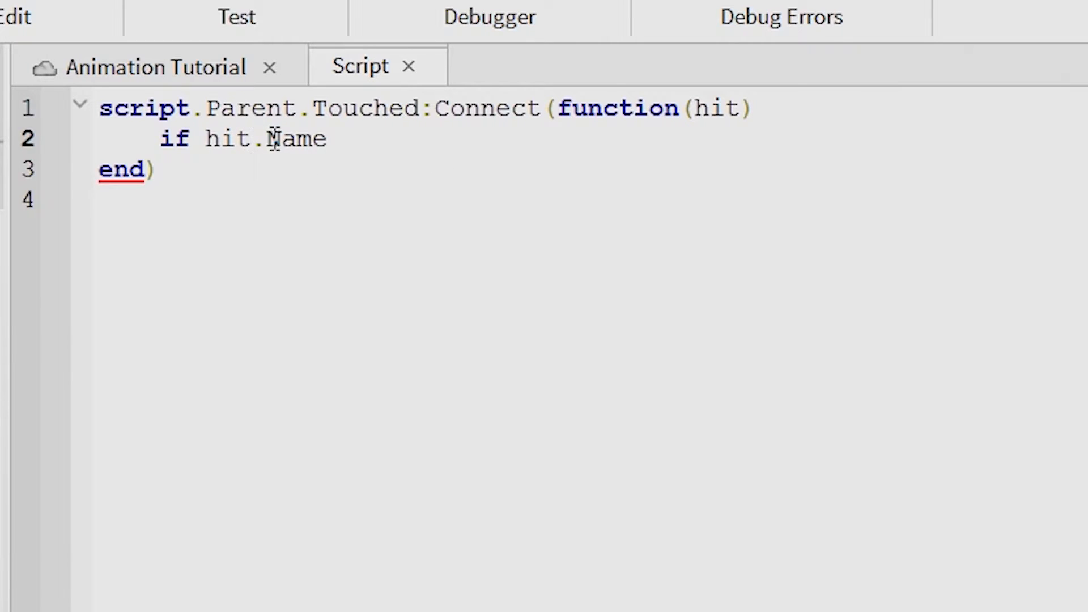
{"action": "type", "text": "=="}
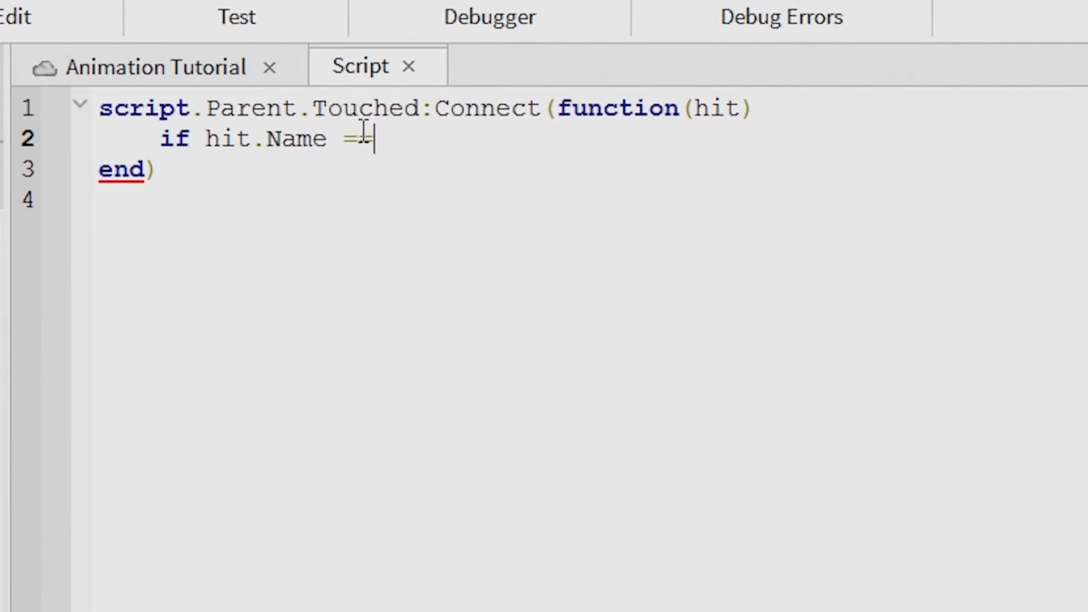
{"action": "type", "text": "\"\""}
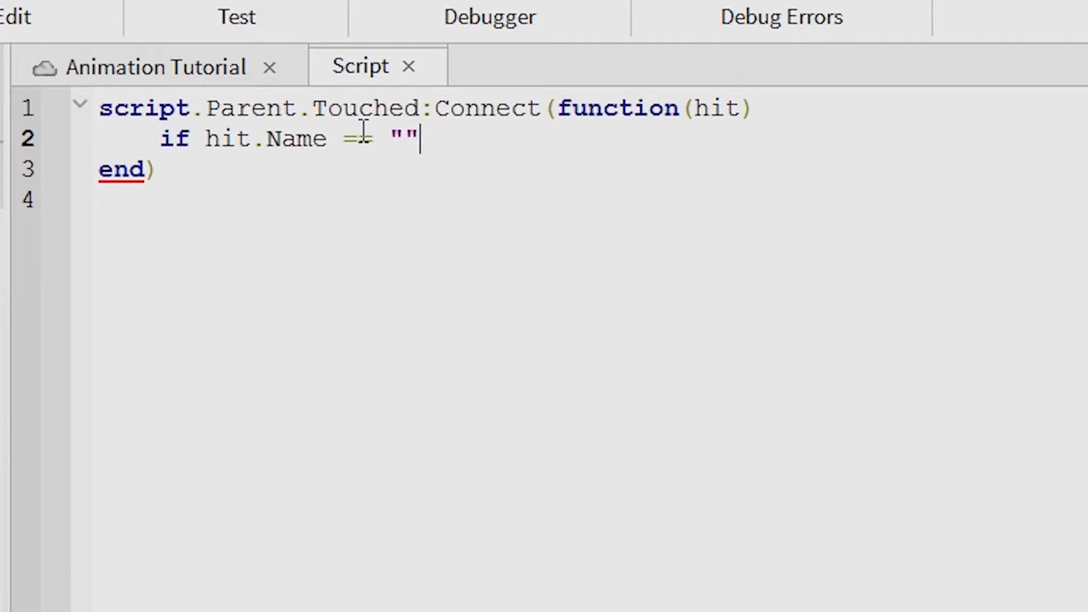
{"action": "type", "text": "Head"}
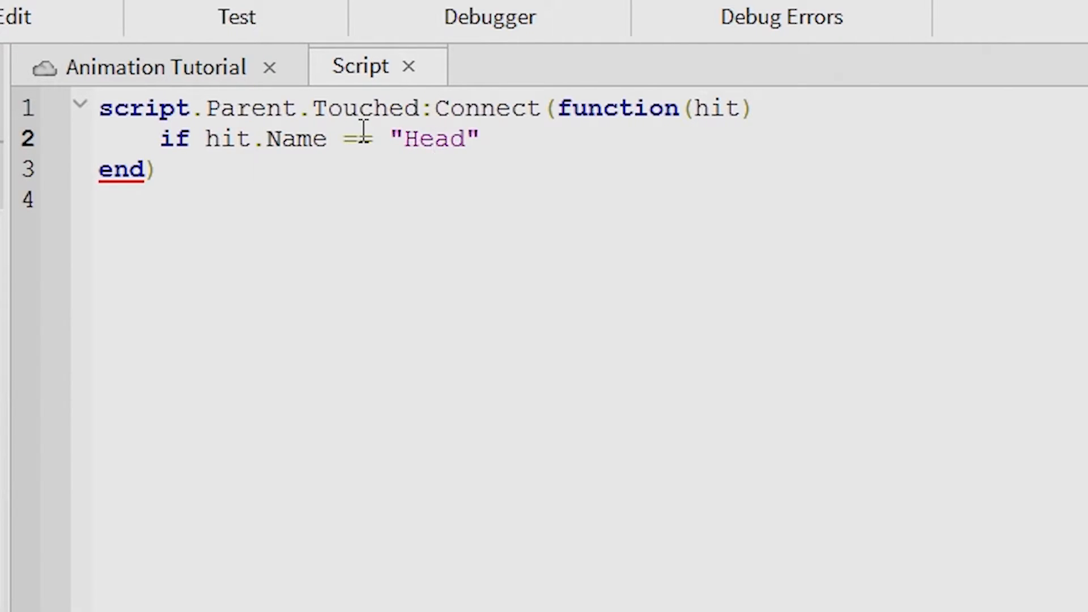
{"action": "type", "text": "="}
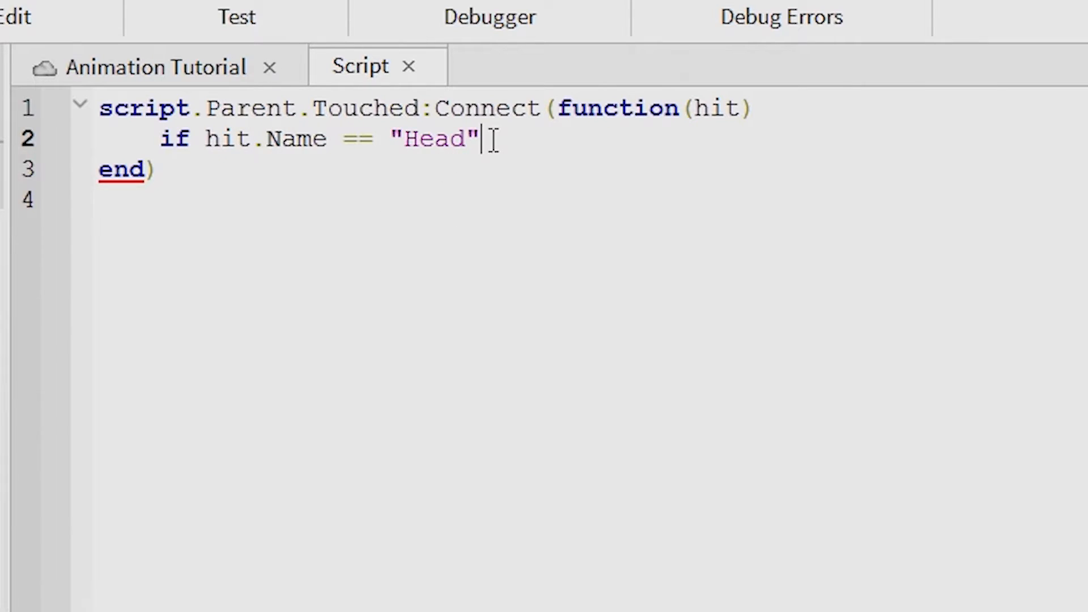
{"action": "type", "text": "then"}
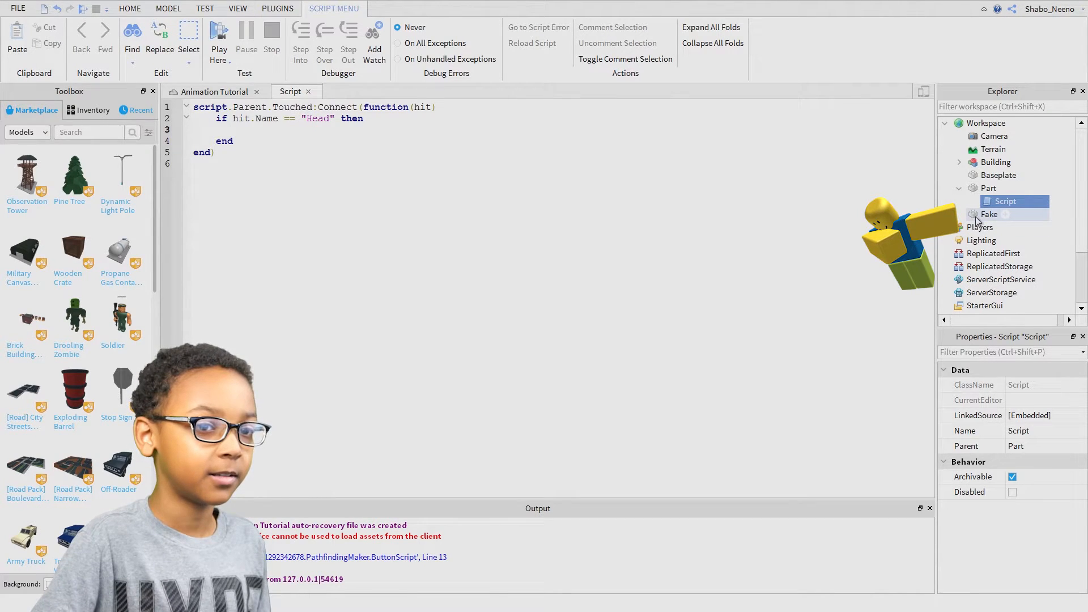
Step: Copy Fake's position into script.Parent.Position = Vector3.new(-17.5, 3, 12) inside the Head check
{"action": "left_click", "coordinate": [988, 214]}
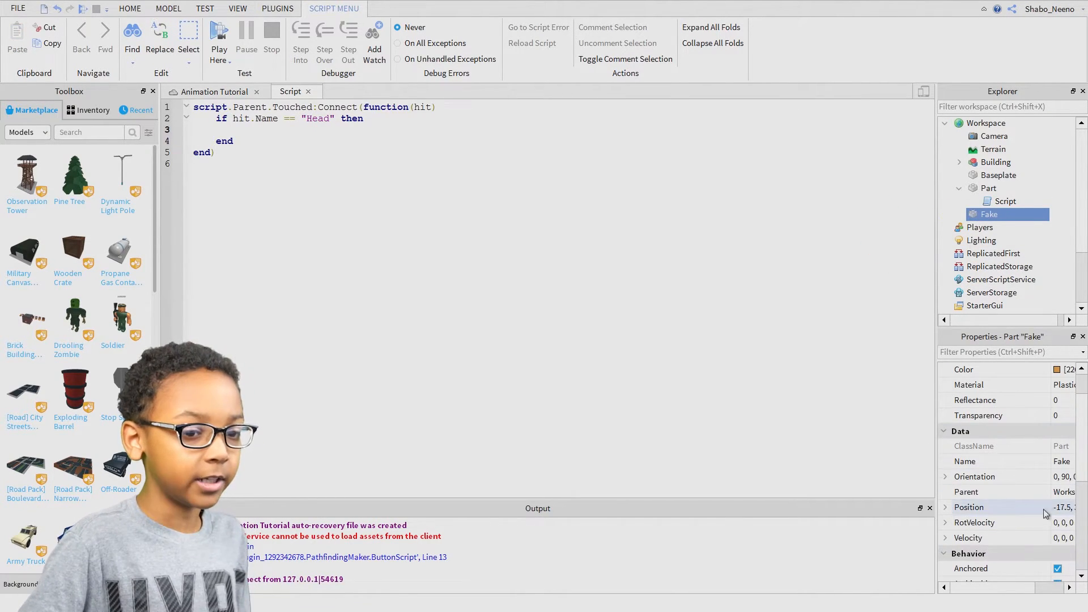
{"action": "left_click", "coordinate": [1033, 507]}
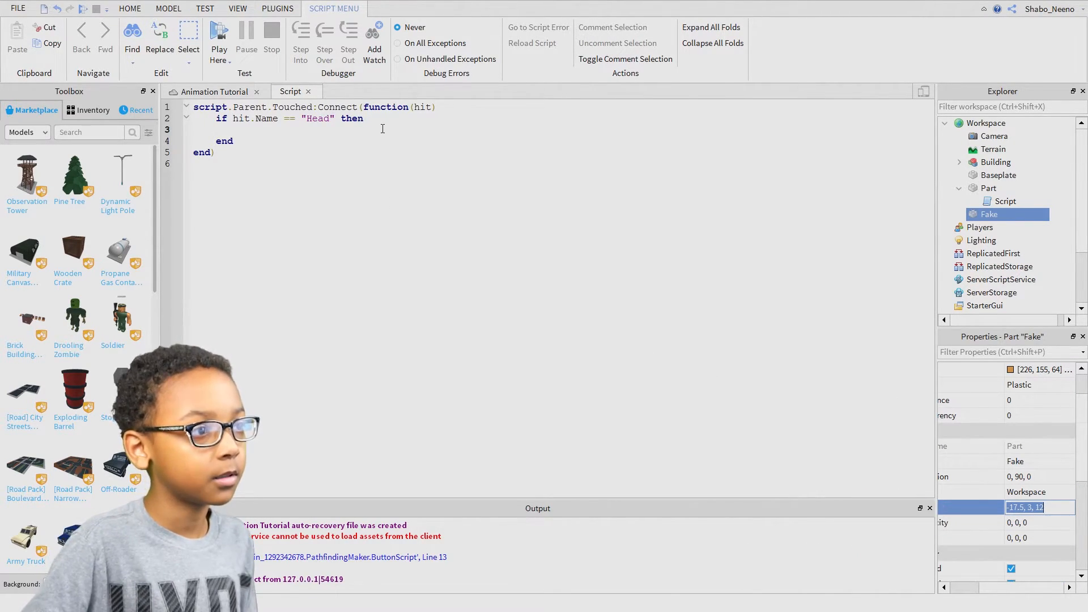
{"action": "type", "text": "script.Parent"}
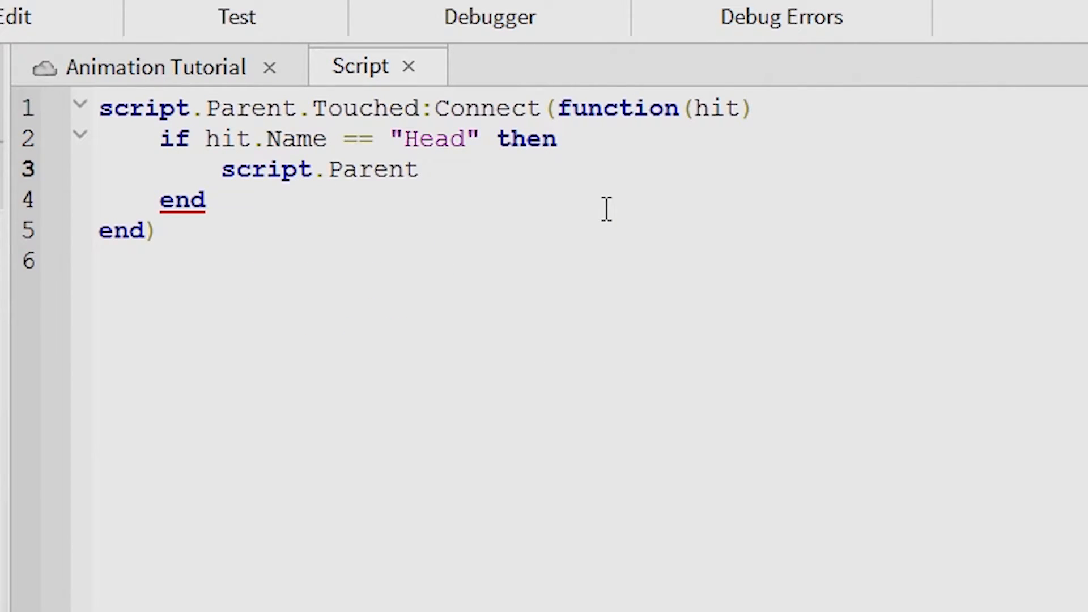
{"action": "type", "text": ".Position"}
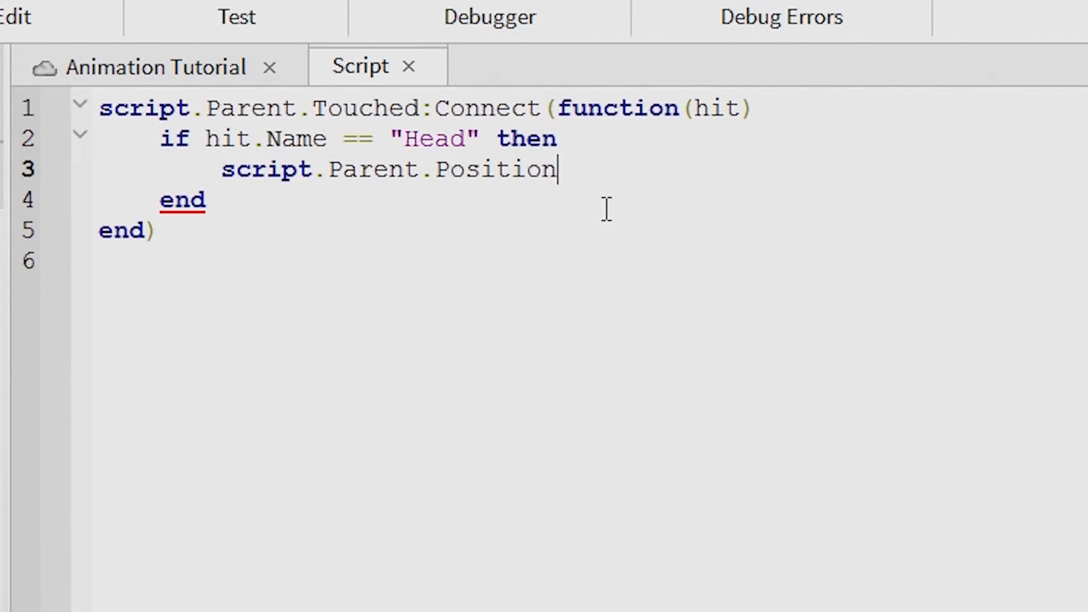
{"action": "type", "text": "="}
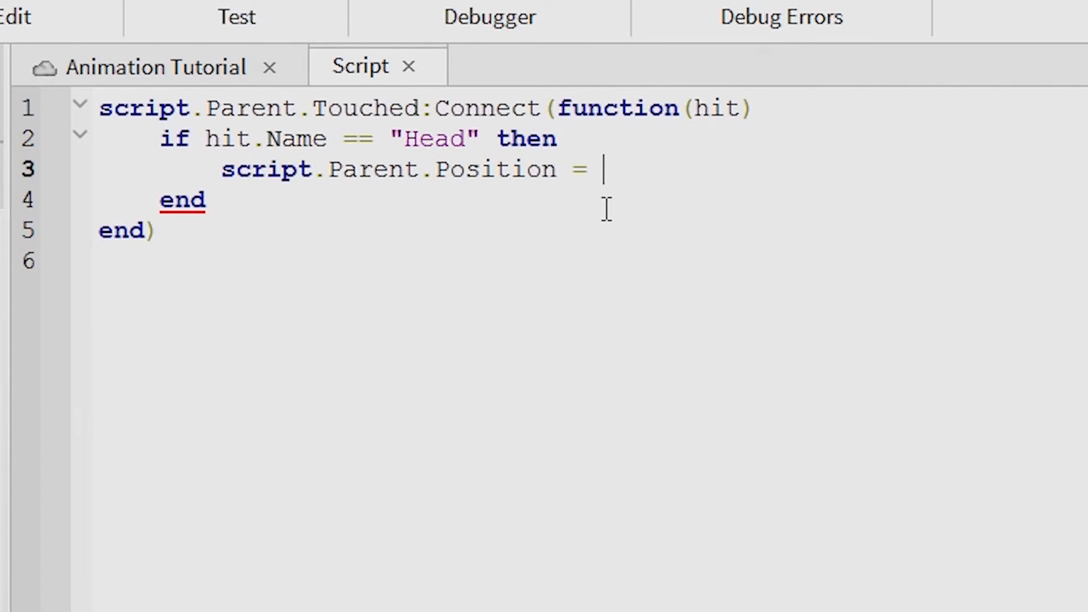
{"action": "type", "text": "Vector3.new("}
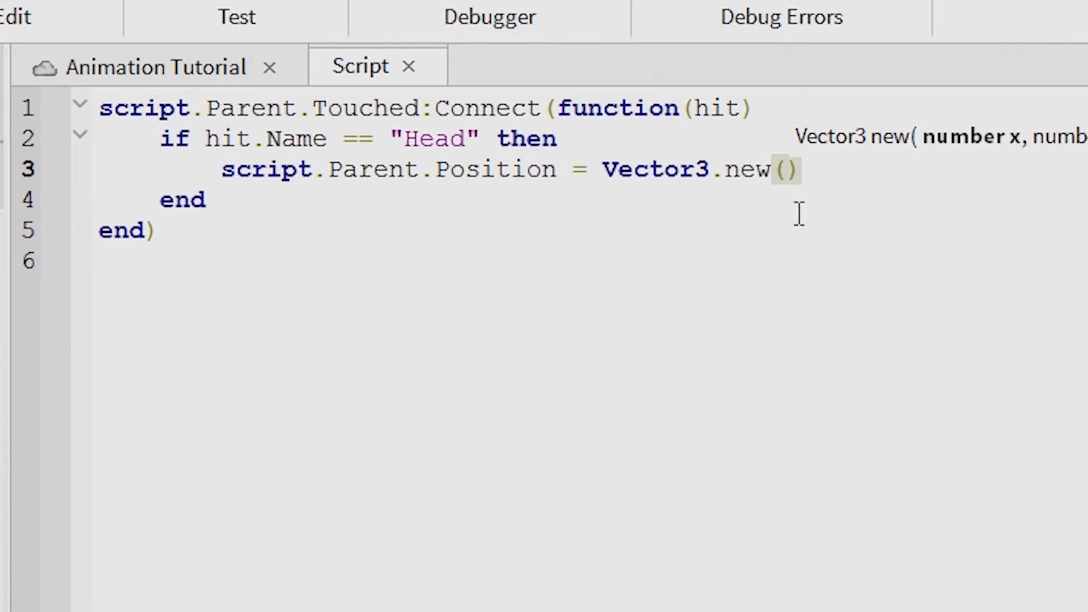
{"action": "type", "text": "-17.5, 3, 12"}
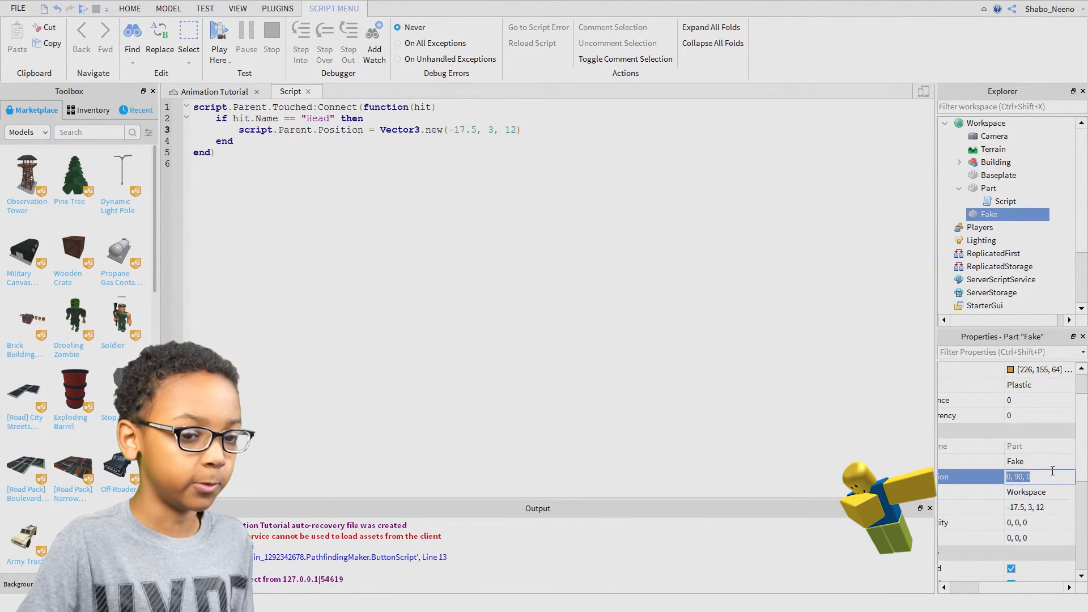
Step: Add script.Parent.Orientation = Vector3.new(0, 90, 0) from Fake, followed by wait(1.5)
{"action": "key", "text": "ctrl+c"}
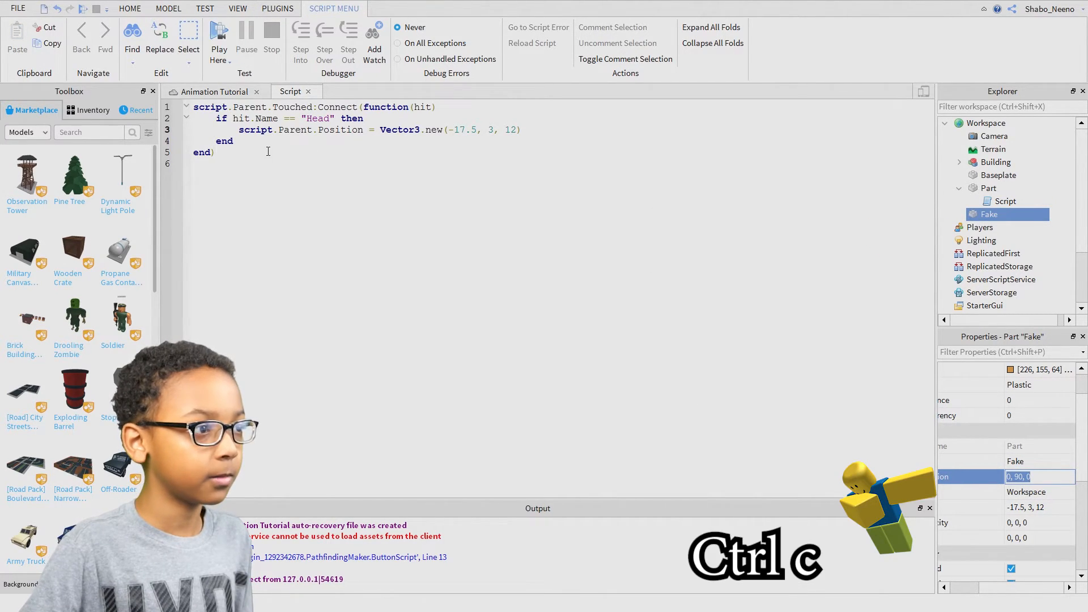
{"action": "type", "text": "s"}
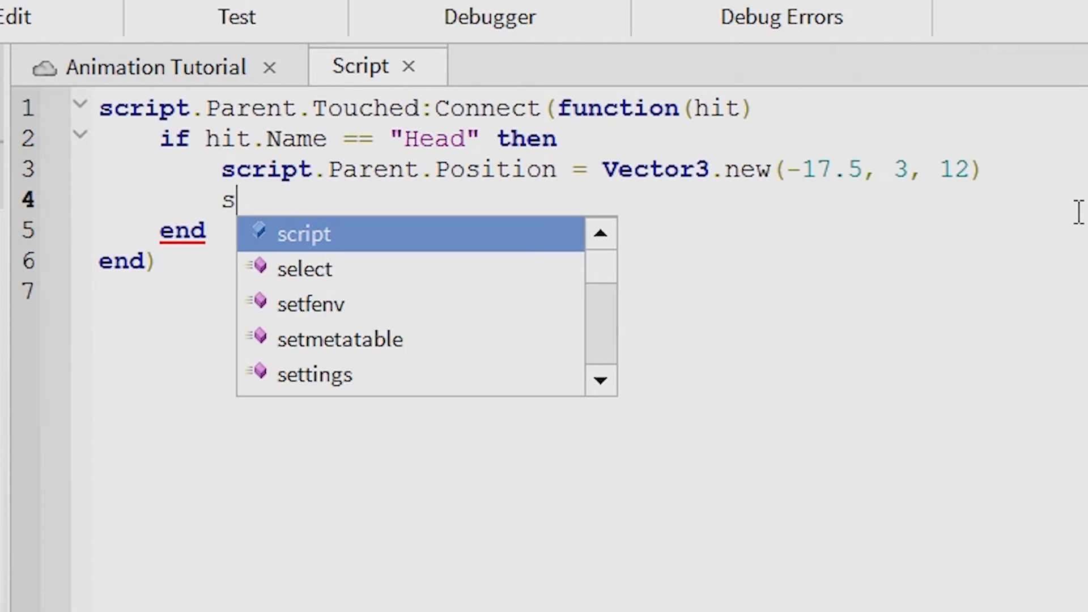
{"action": "type", "text": "cript.Parent."}
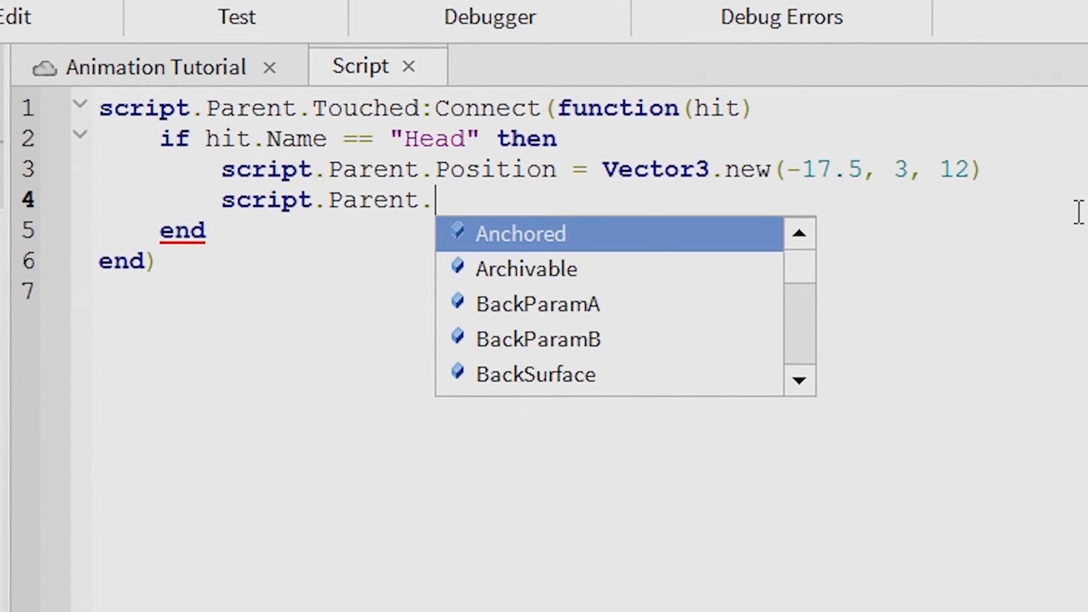
{"action": "type", "text": "Orientation ="}
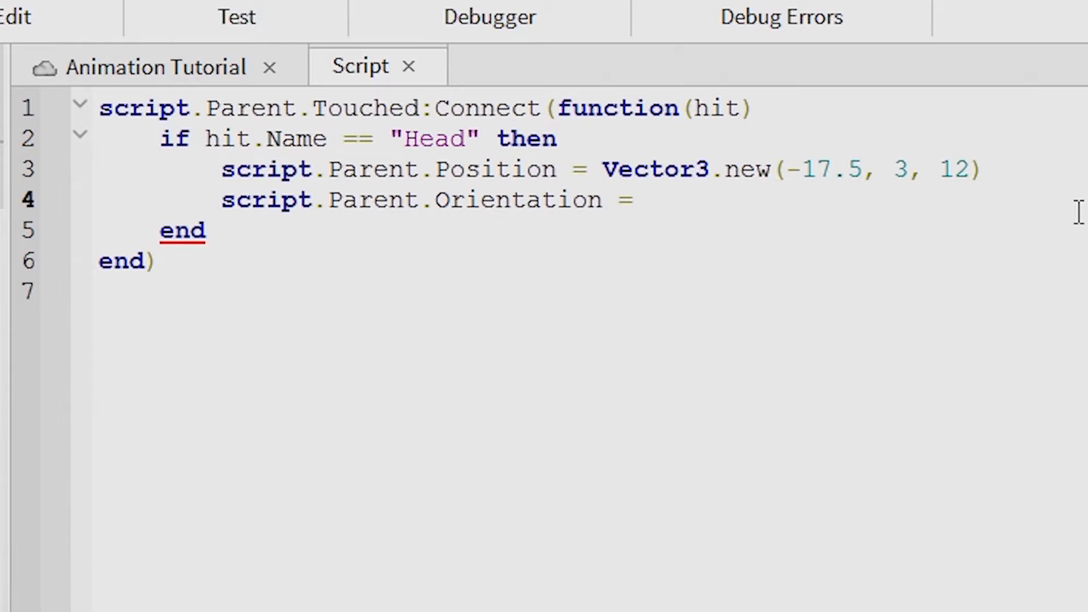
{"action": "type", "text": "Vector3.new("}
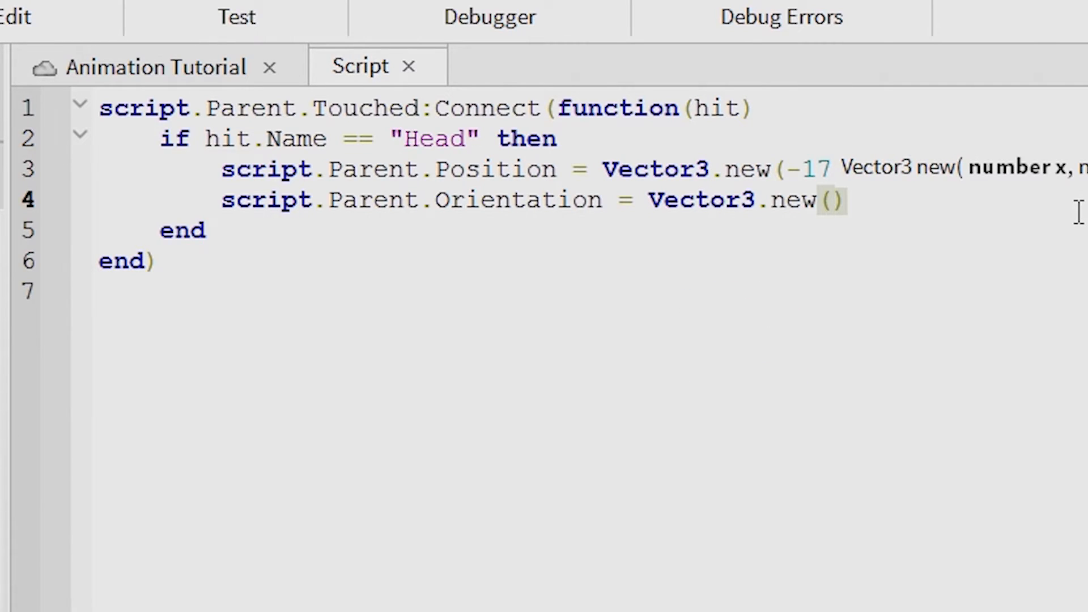
{"action": "key", "text": "ctrl+v"}
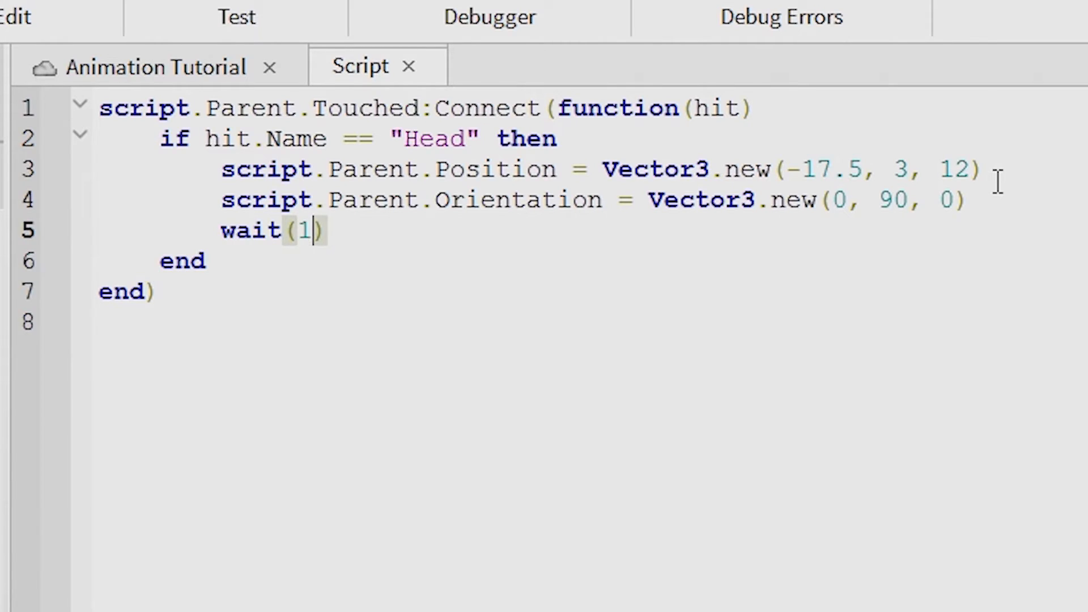
{"action": "type", "text": ".5"}
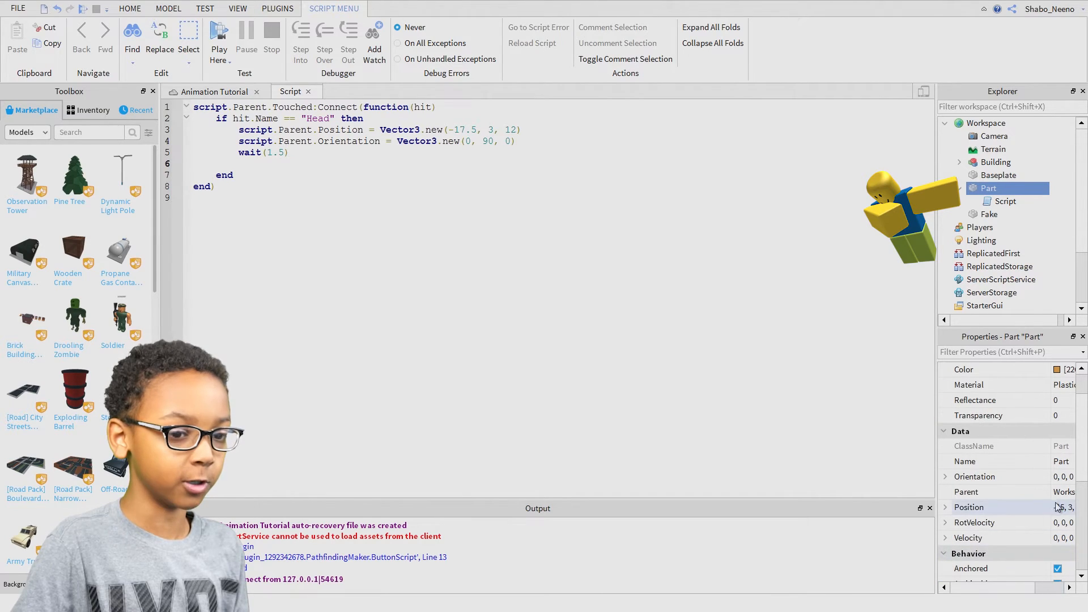
Step: Add a line resetting the door's Position to Vector3.new(-15, 3, 14.5)
{"action": "key", "text": "ctrl+c"}
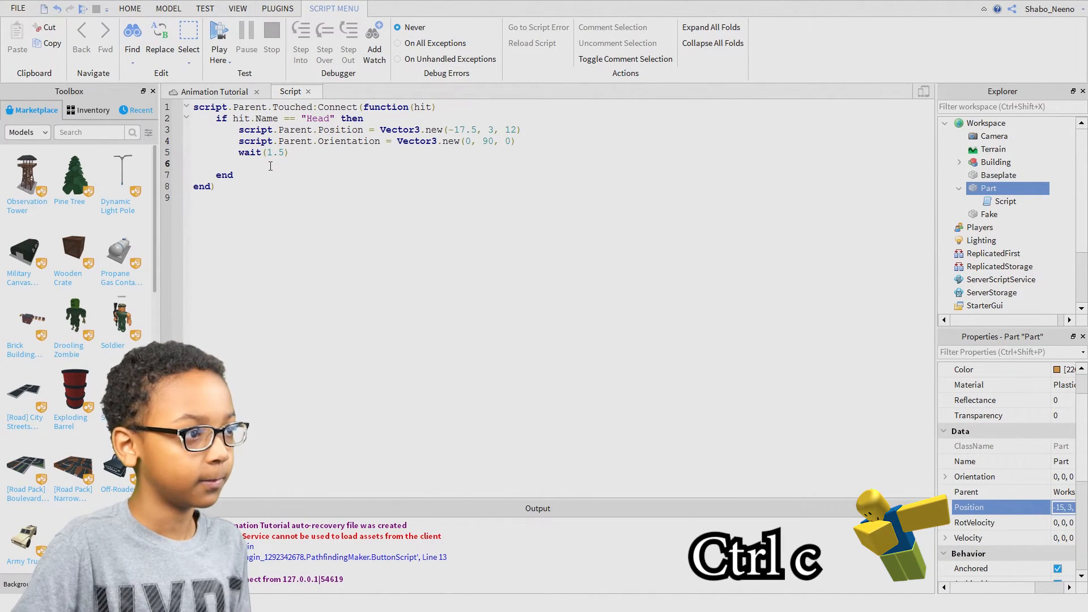
{"action": "type", "text": "script.Parent.p"}
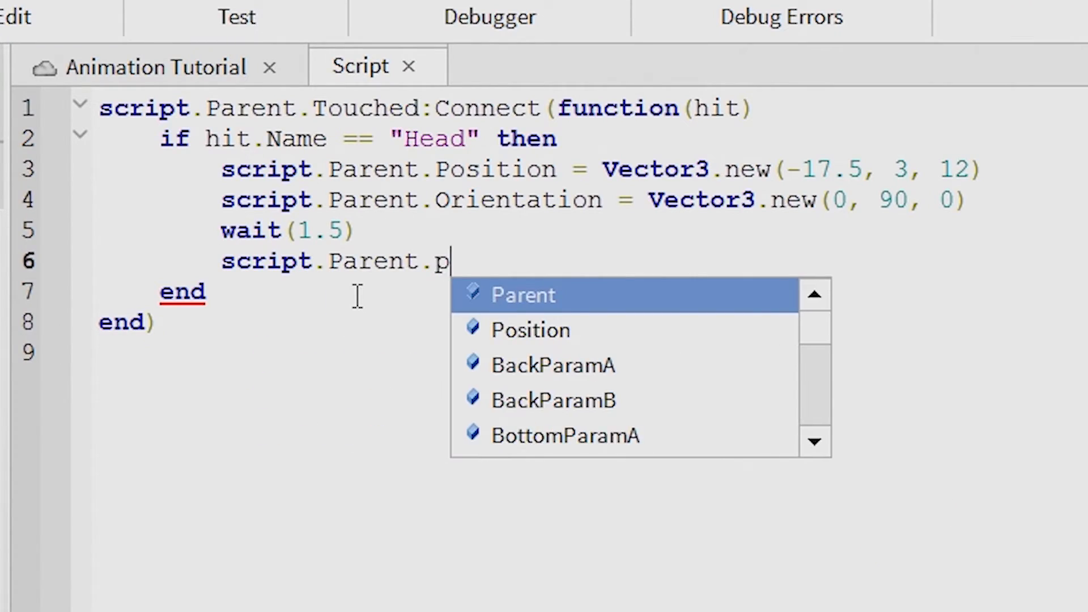
{"action": "type", "text": "osition = r"}
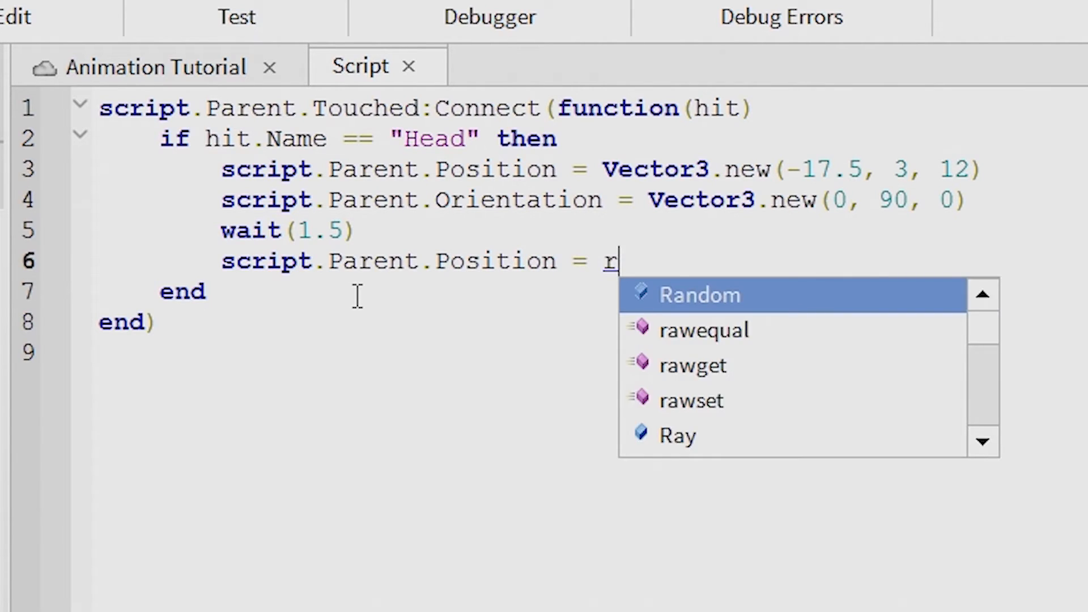
{"action": "type", "text": "v"}
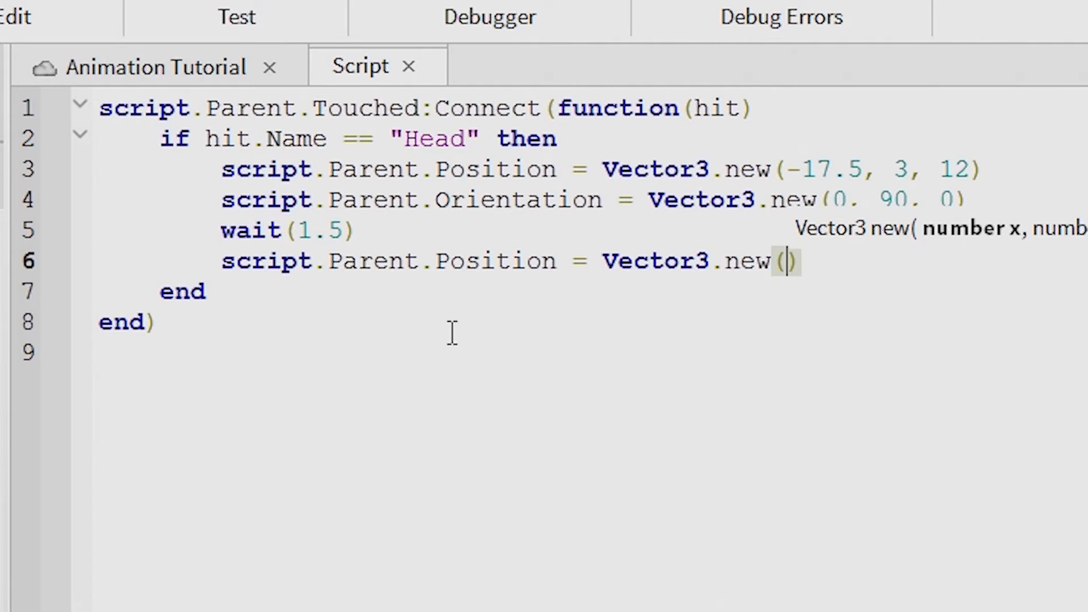
{"action": "key", "text": "ctrl+v"}
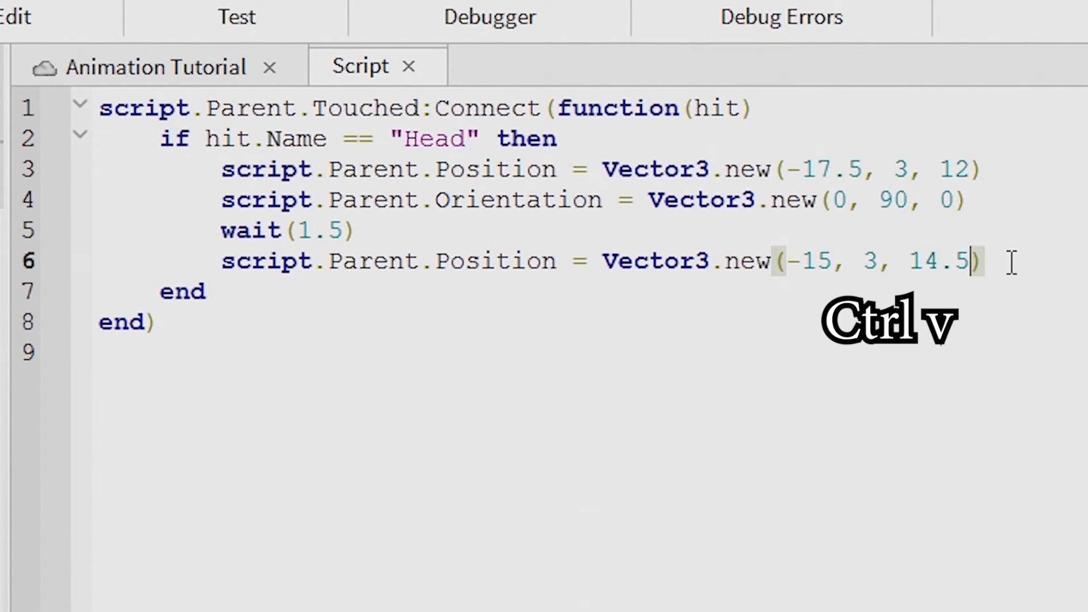
Step: Add Orientation = Vector3.new(0, 0, 0) and a closing wait() line
{"action": "type", "text": "script.Parent."}
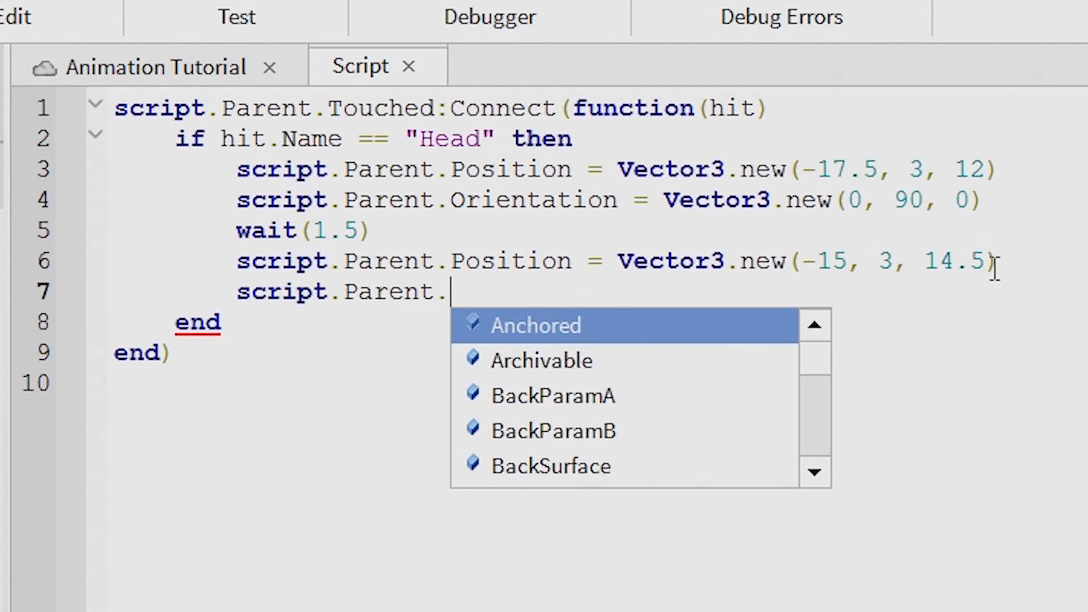
{"action": "type", "text": "Orientation = Vector3/"}
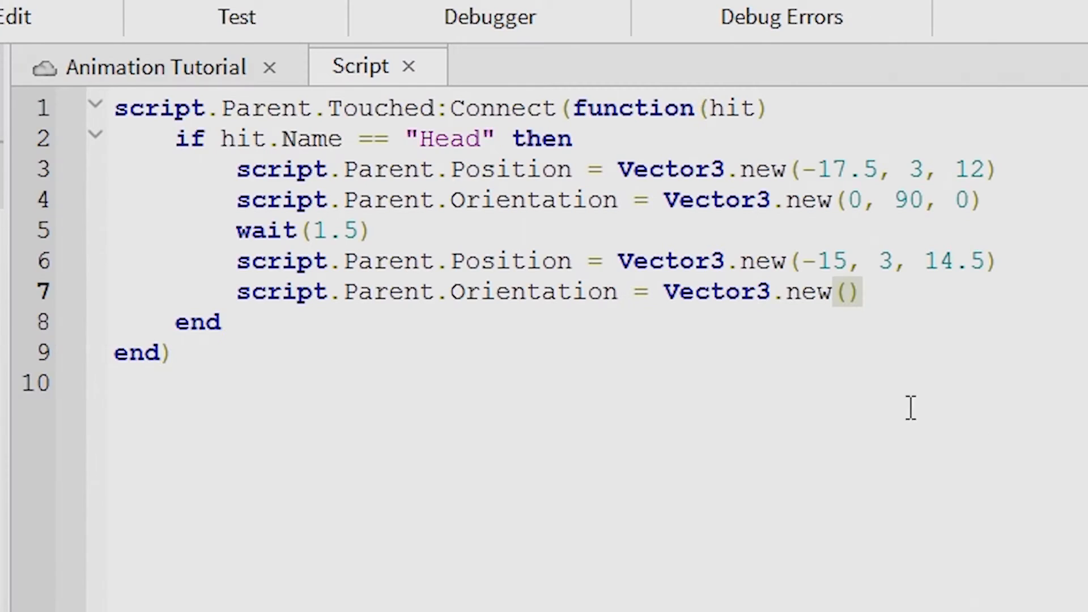
{"action": "type", "text": "0, 0, 0"}
{"action": "type", "text": "wait("}
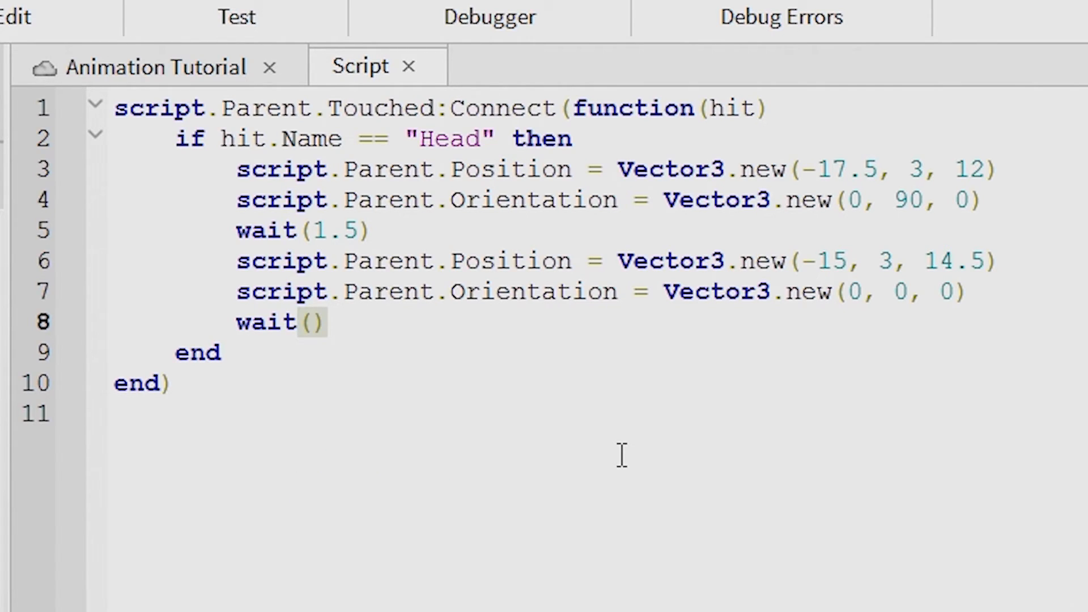
{"action": "type", "text": "1"}
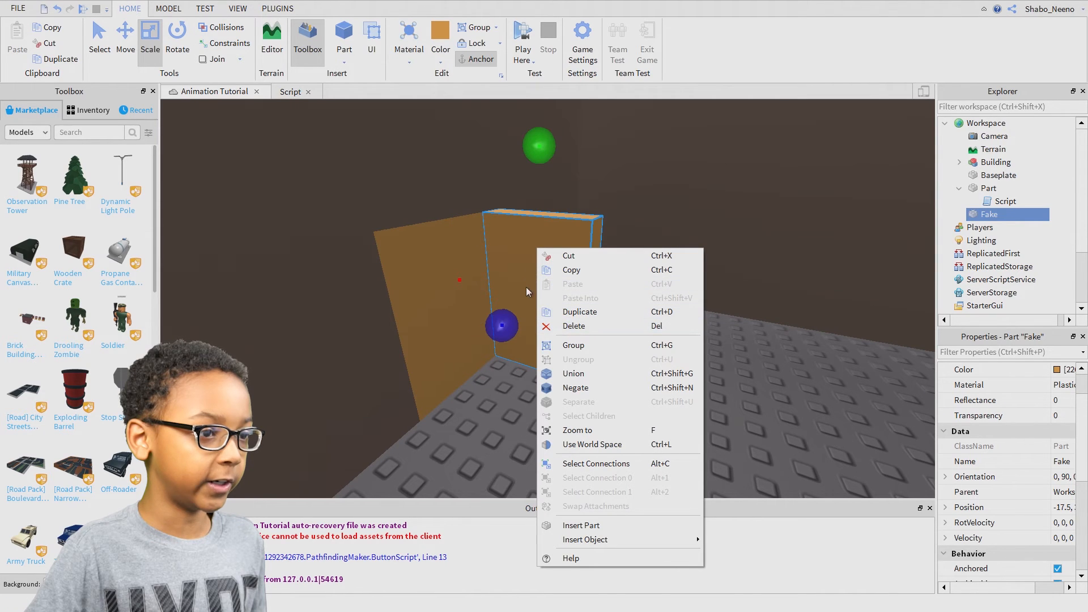
Step: Delete the Fake part from the Animation Tutorial viewport
{"action": "left_click", "coordinate": [572, 325]}
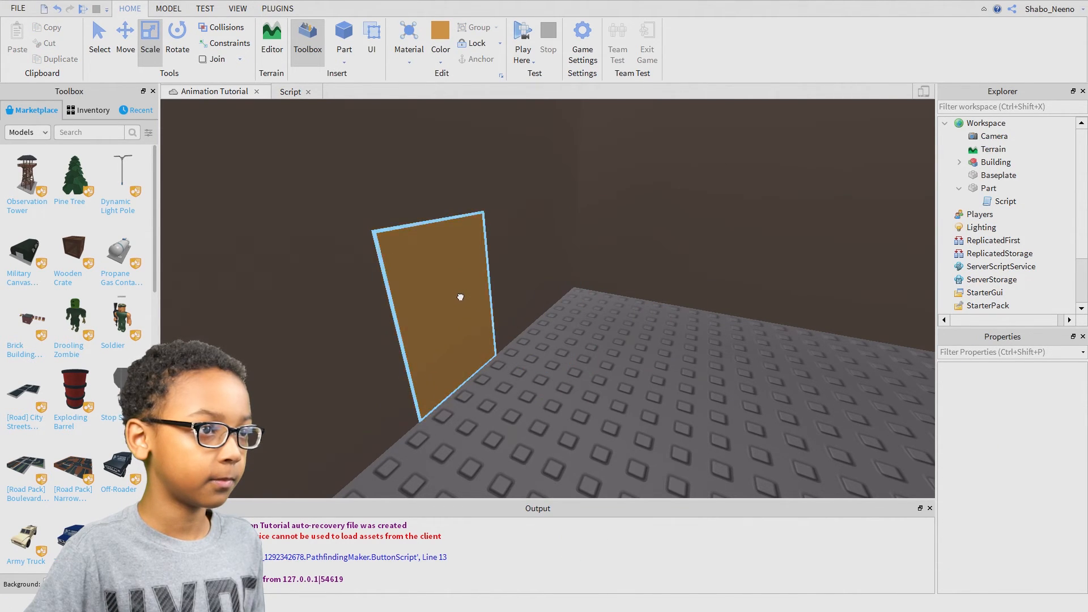